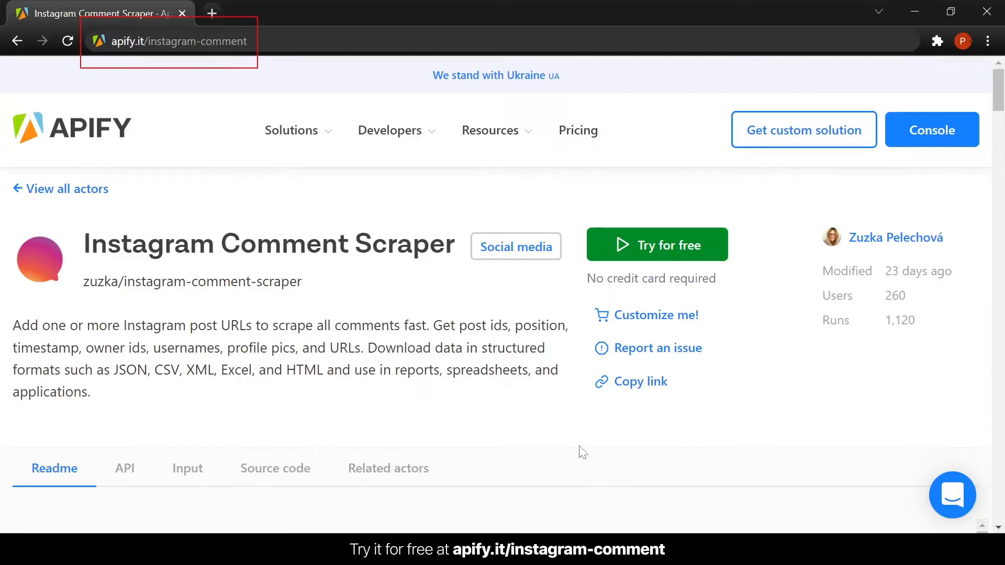
scroll("down", 3)
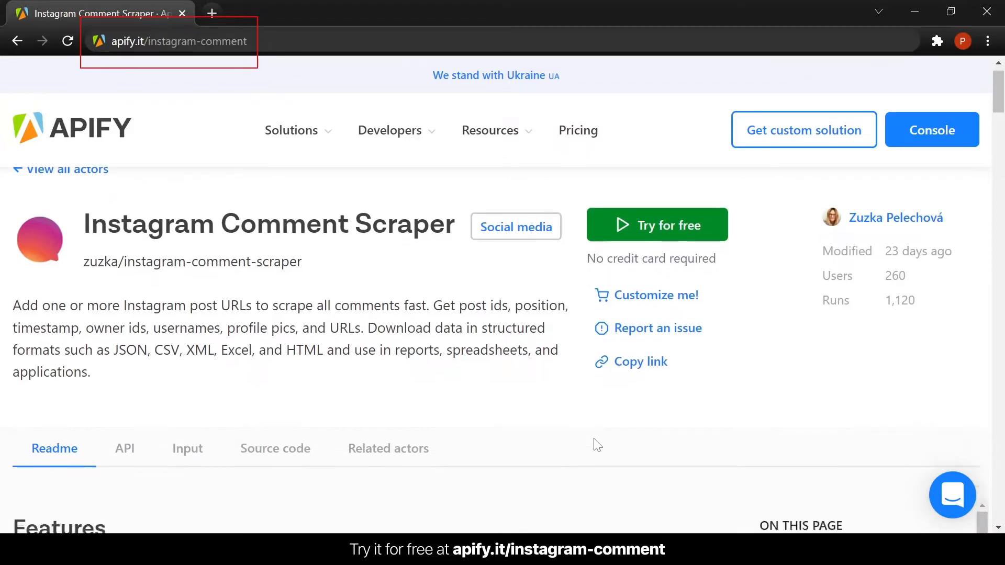
scroll("down", 3)
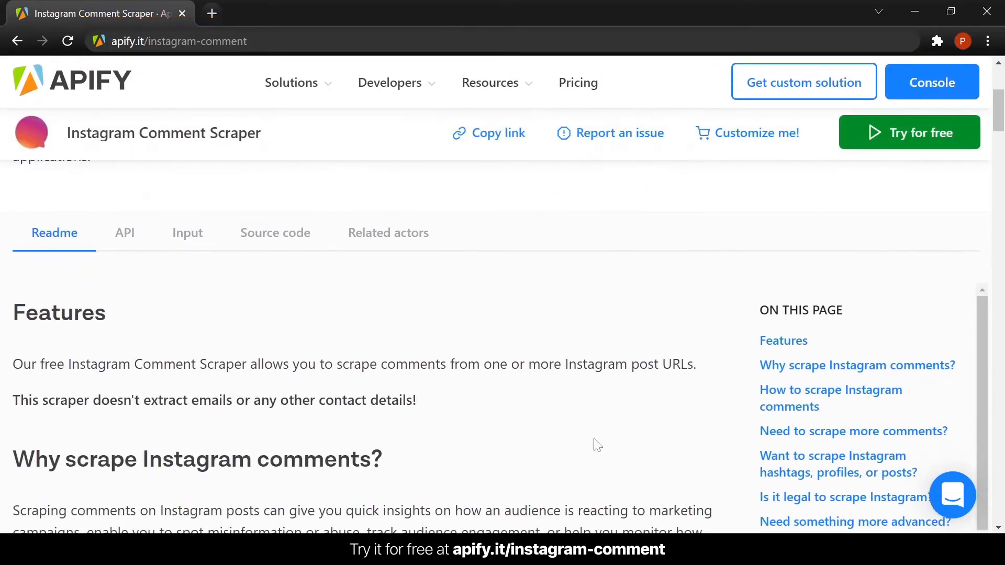
mouse_move(654, 437)
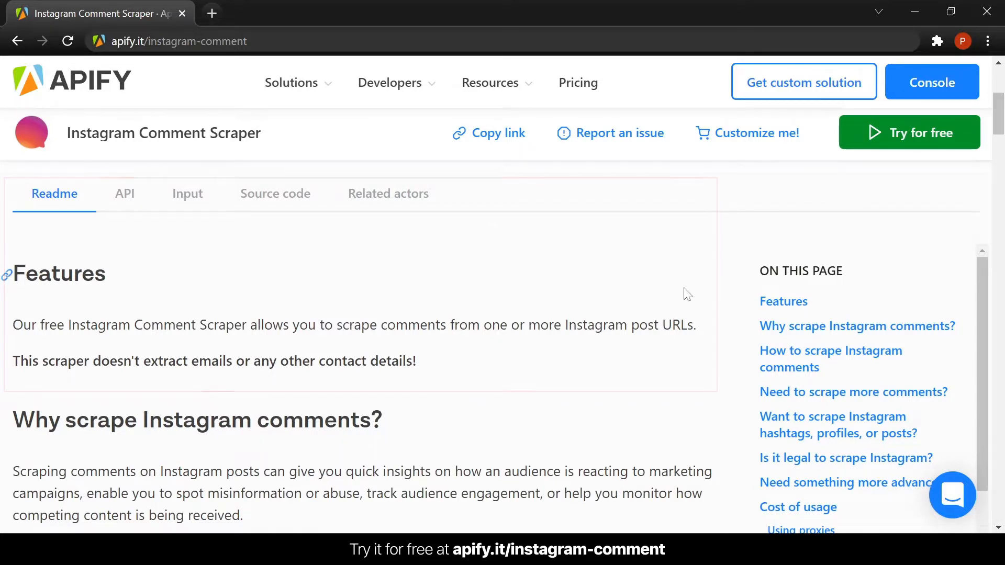
scroll("up", 3)
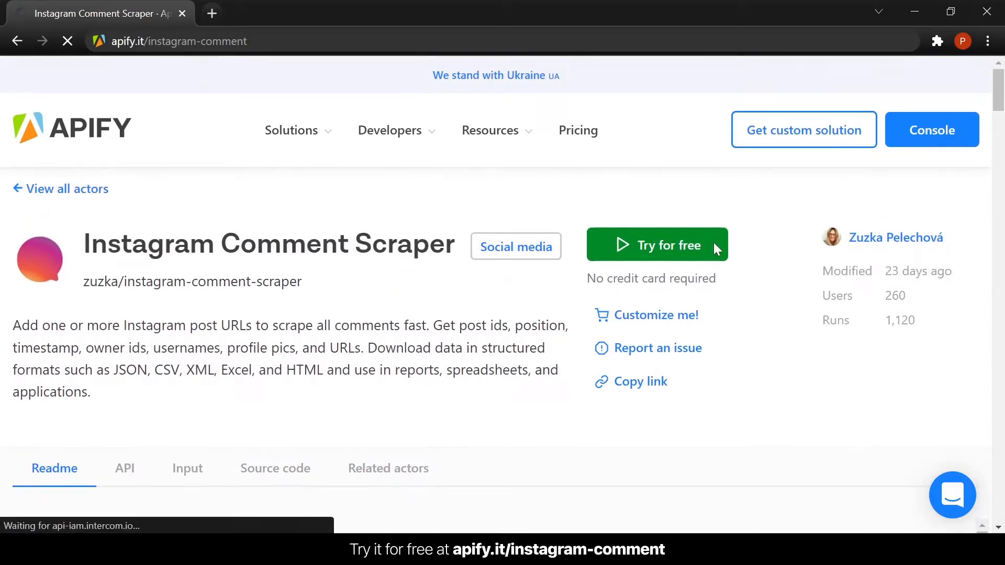
left_click(657, 245)
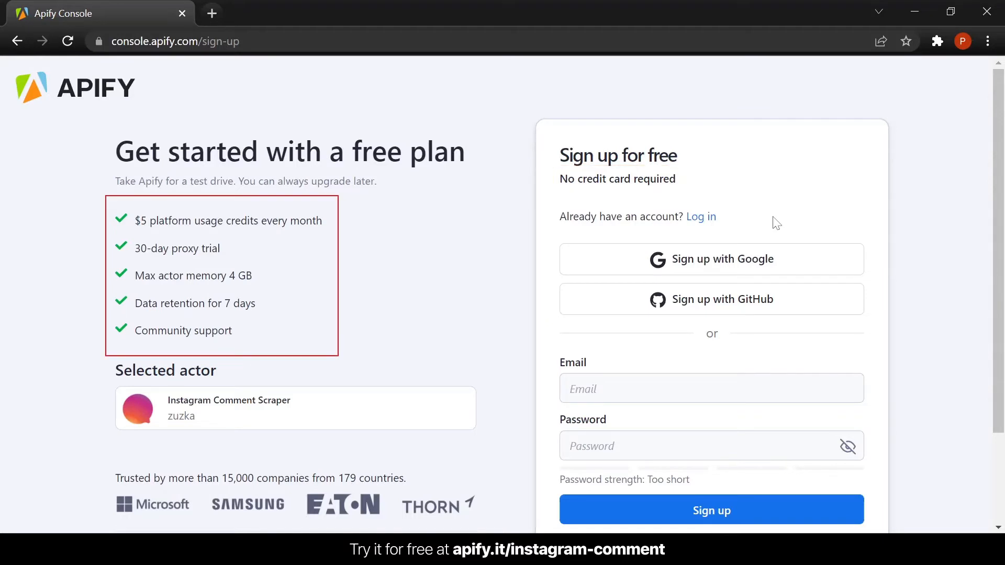
left_click(700, 216)
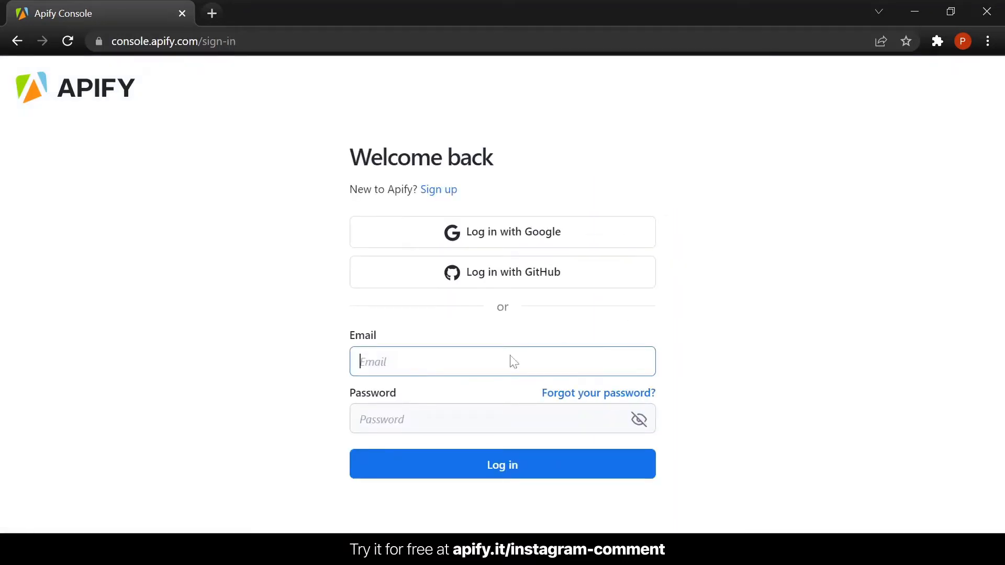
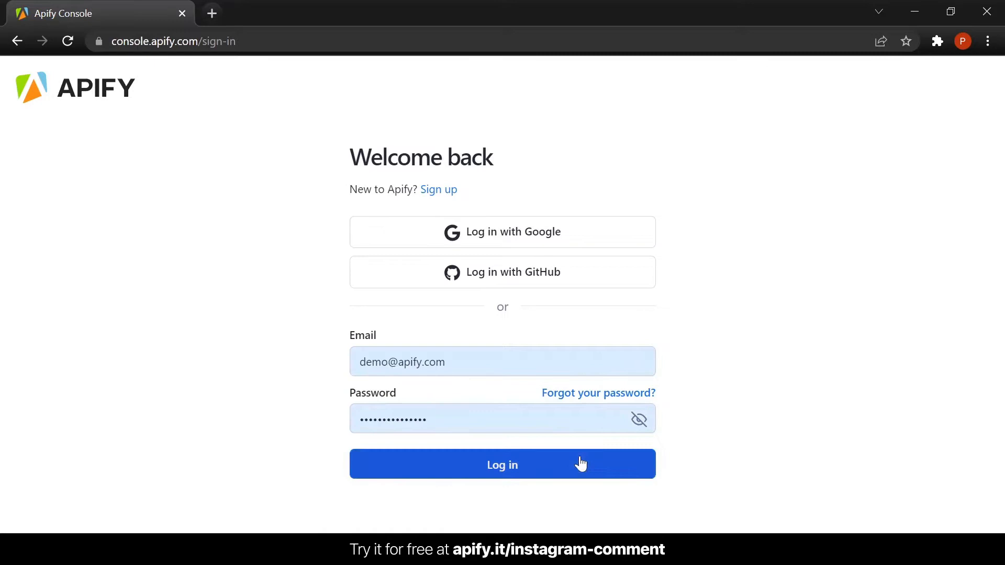
left_click(502, 464)
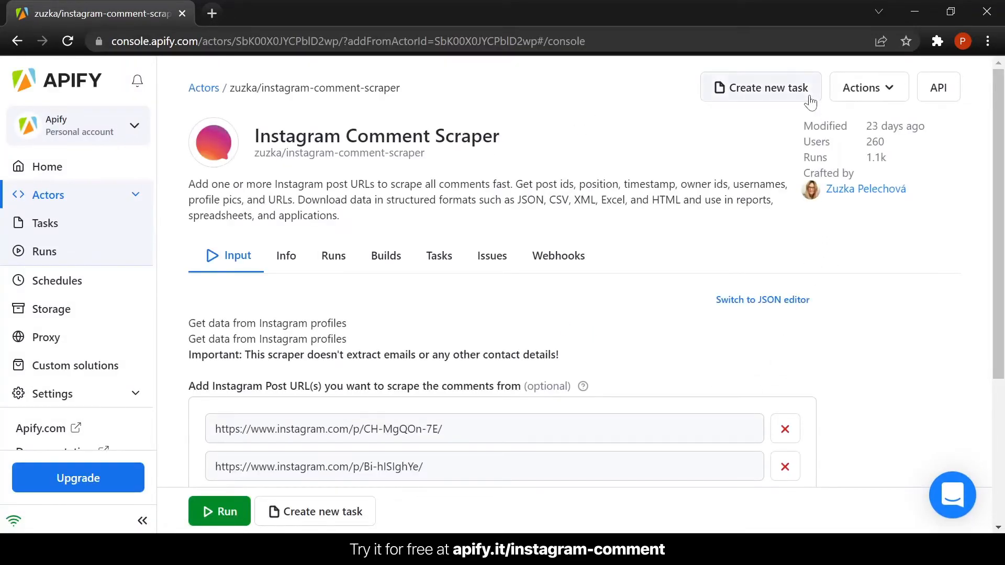
Create instagram-comment-scraper-task from the actor, keeping two post URLs and 24 max comments
left_click(760, 87)
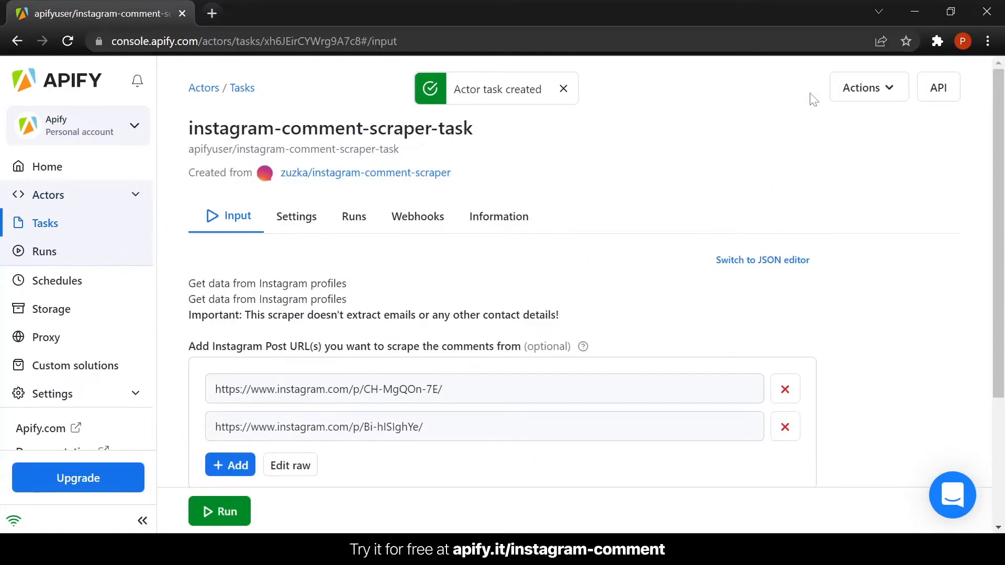
mouse_move(968, 219)
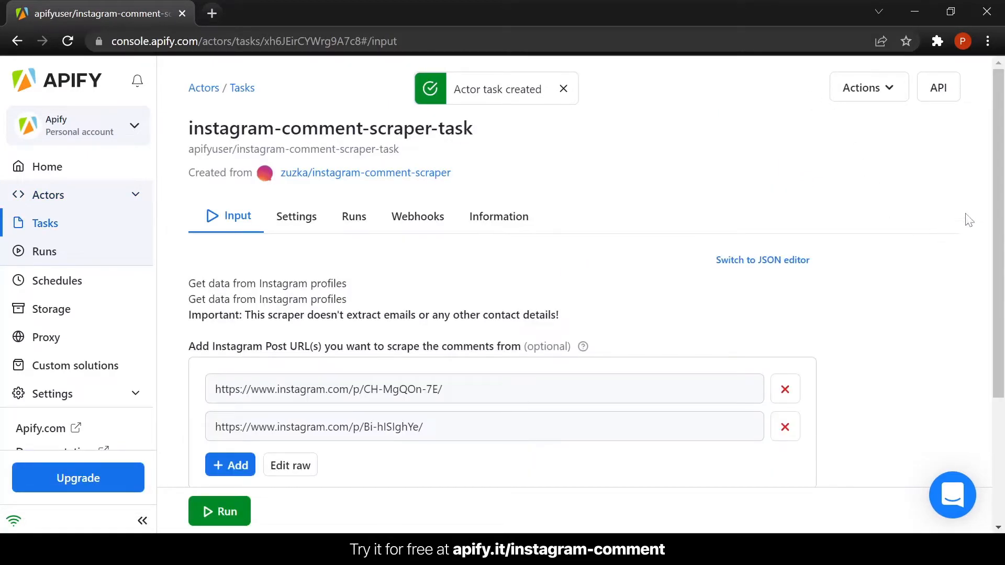
scroll("down", 3)
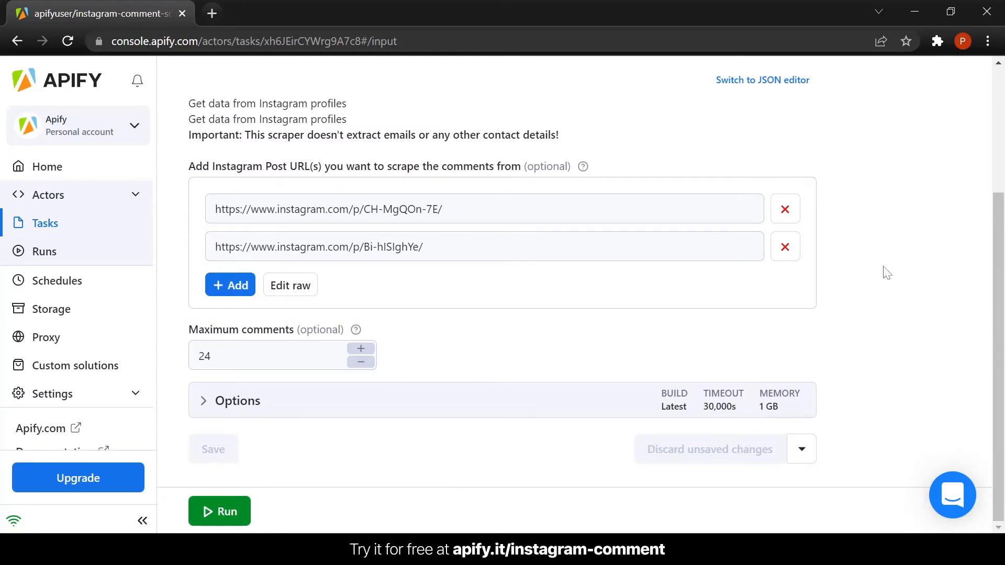
mouse_move(834, 343)
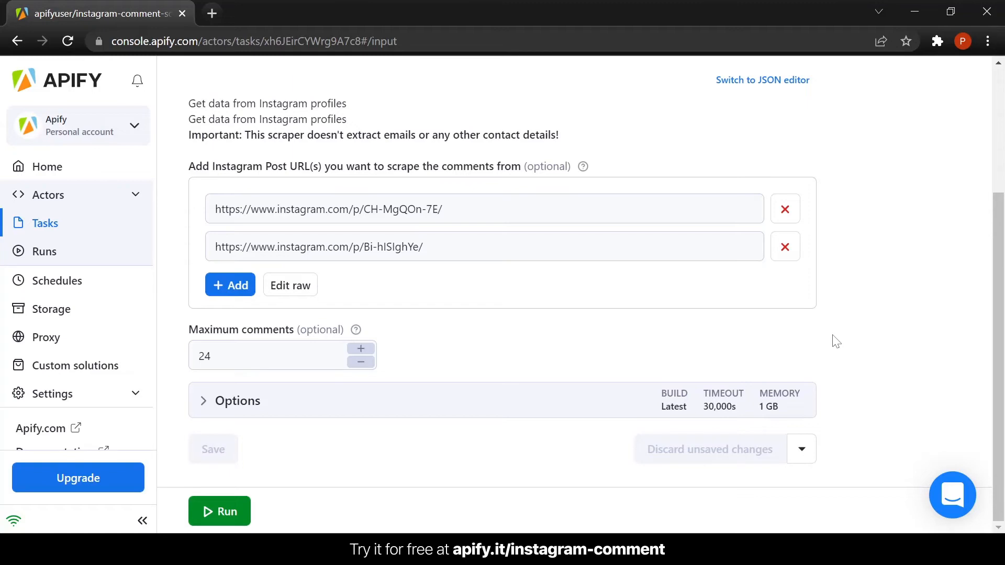
mouse_move(717, 363)
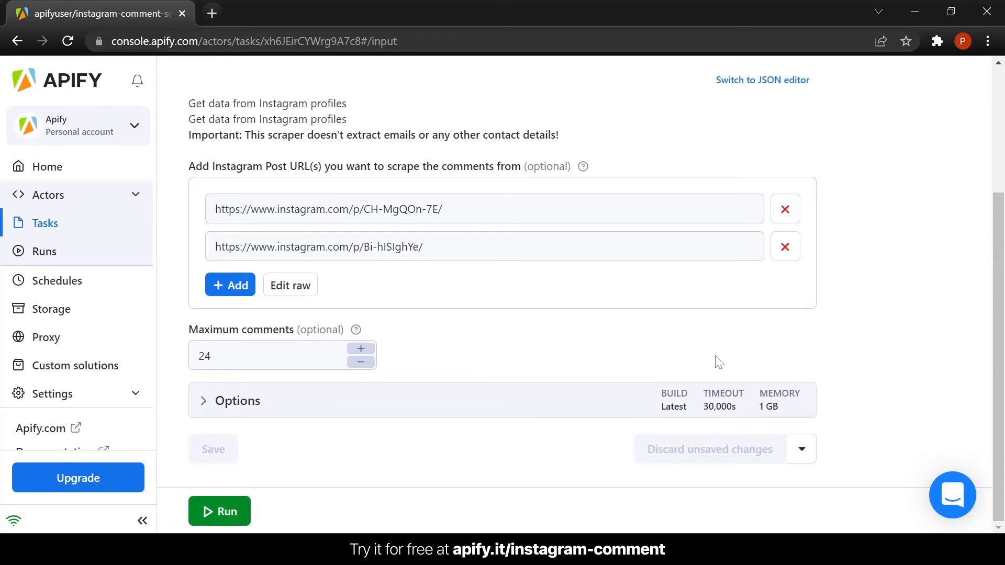
mouse_move(260, 510)
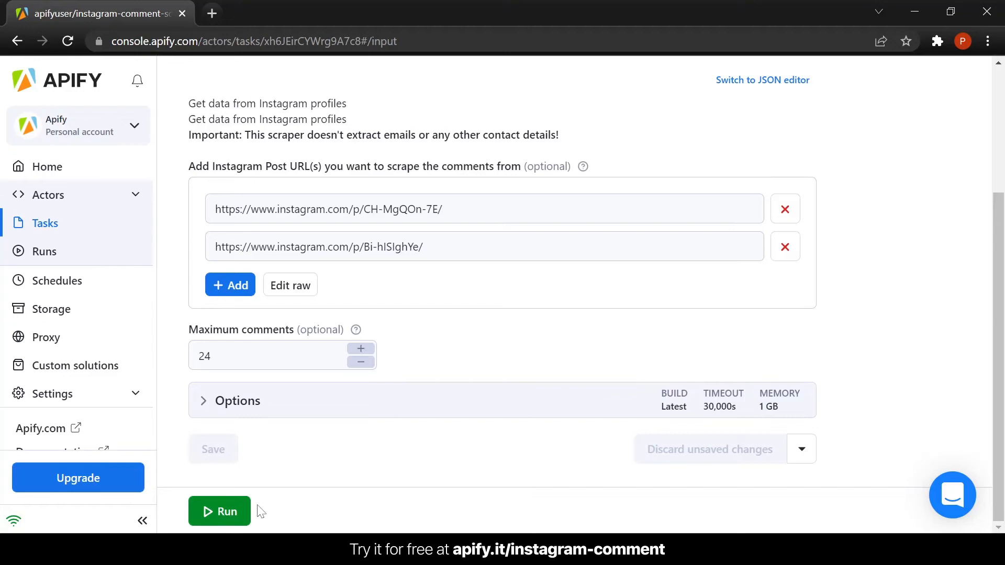
mouse_move(231, 512)
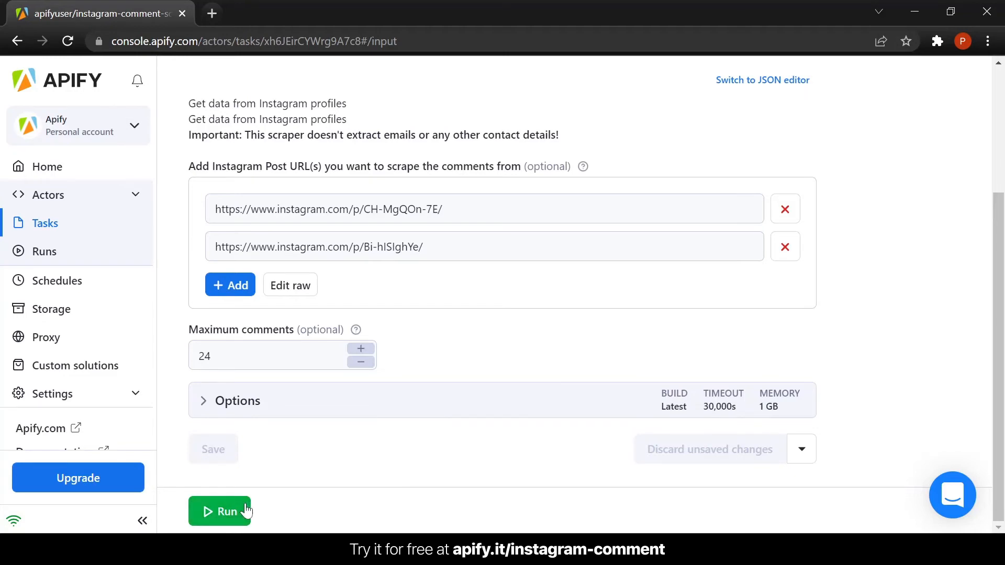
Run instagram-comment-scraper-task and view its 48-comment dataset as an HTML table in another tab
left_click(220, 511)
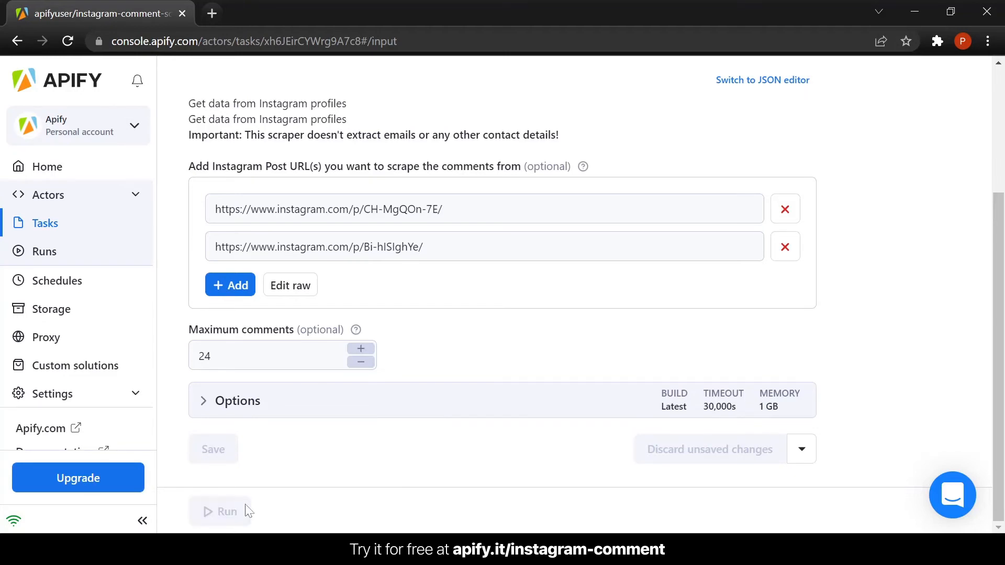
left_click(220, 511)
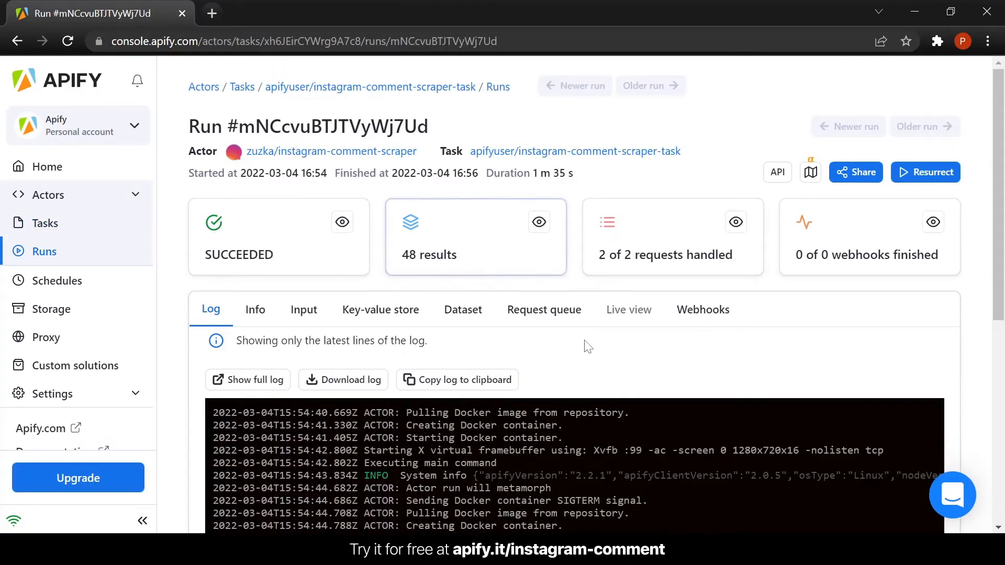
left_click(463, 310)
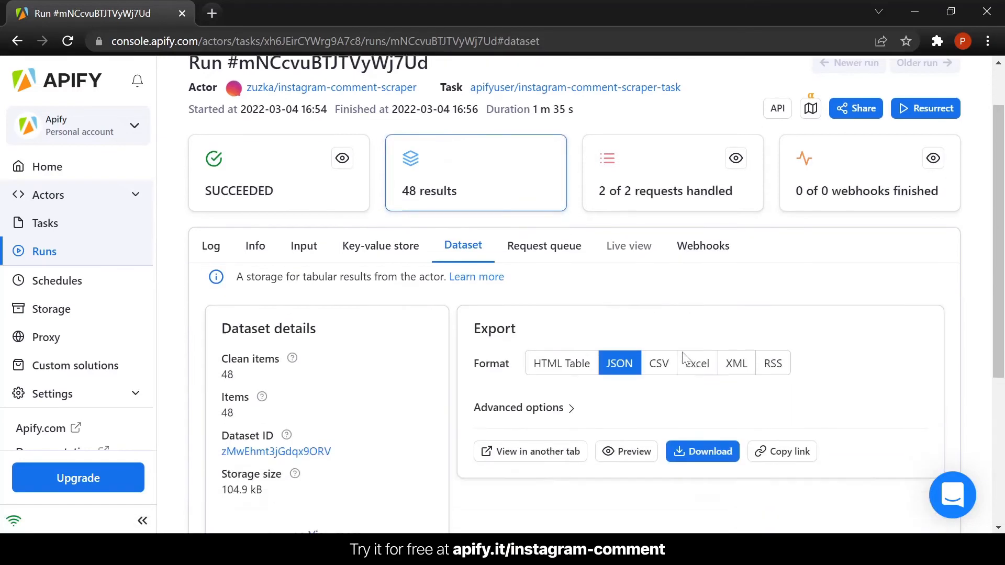
left_click(560, 364)
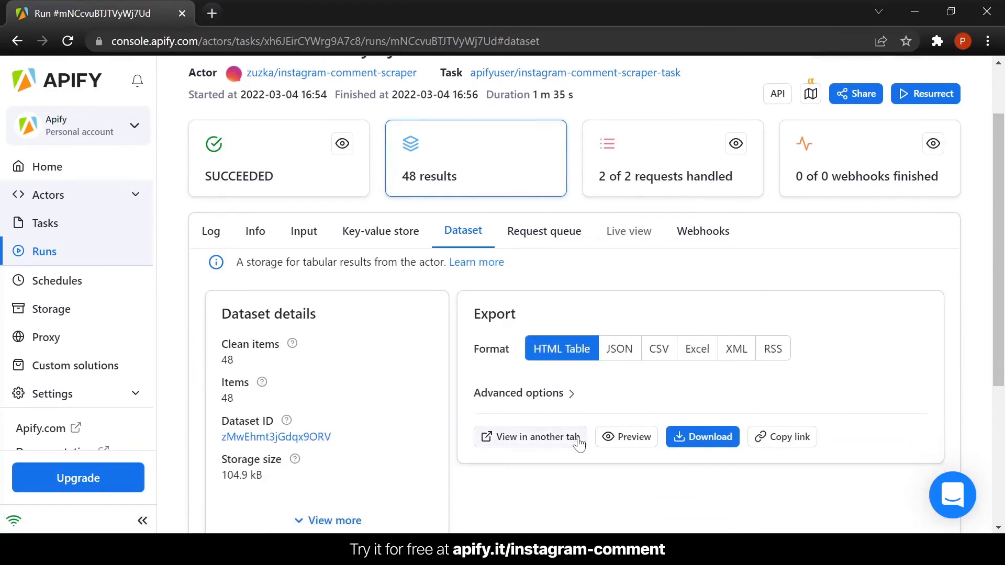
left_click(529, 436)
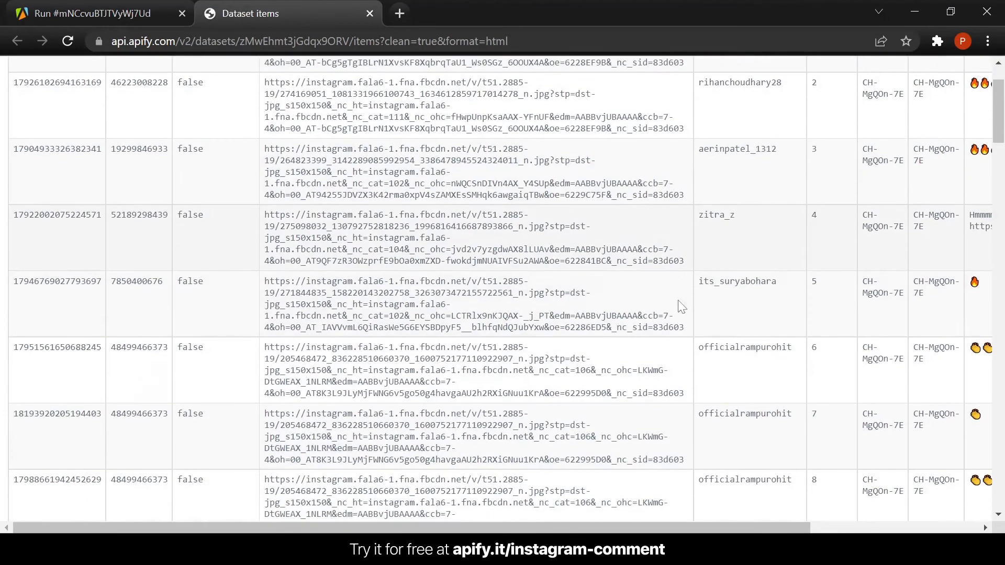
scroll("down", 3)
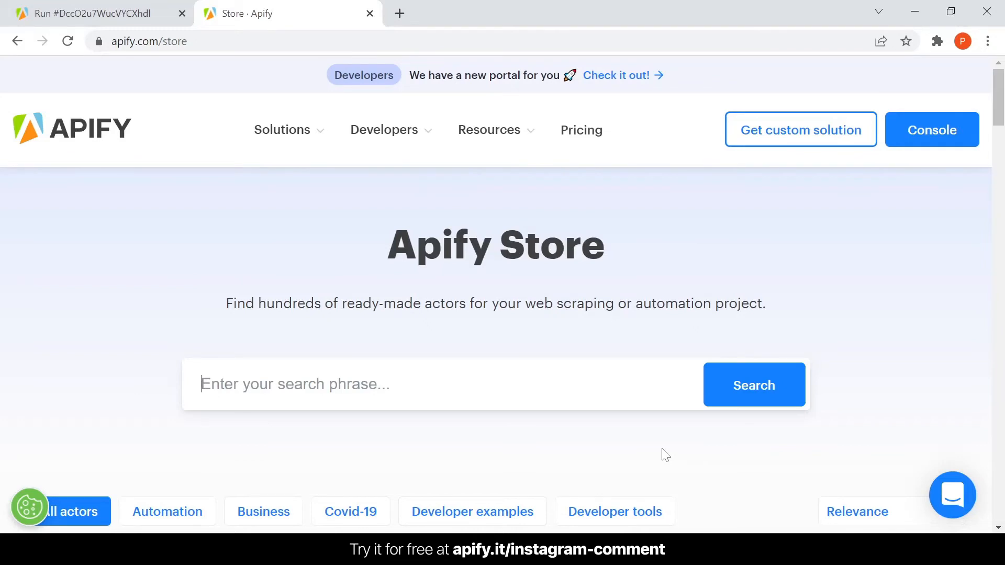
Scroll the Apify Store past Web Scraper, YouTube Scraper and Content Checker cards
scroll("down", 3)
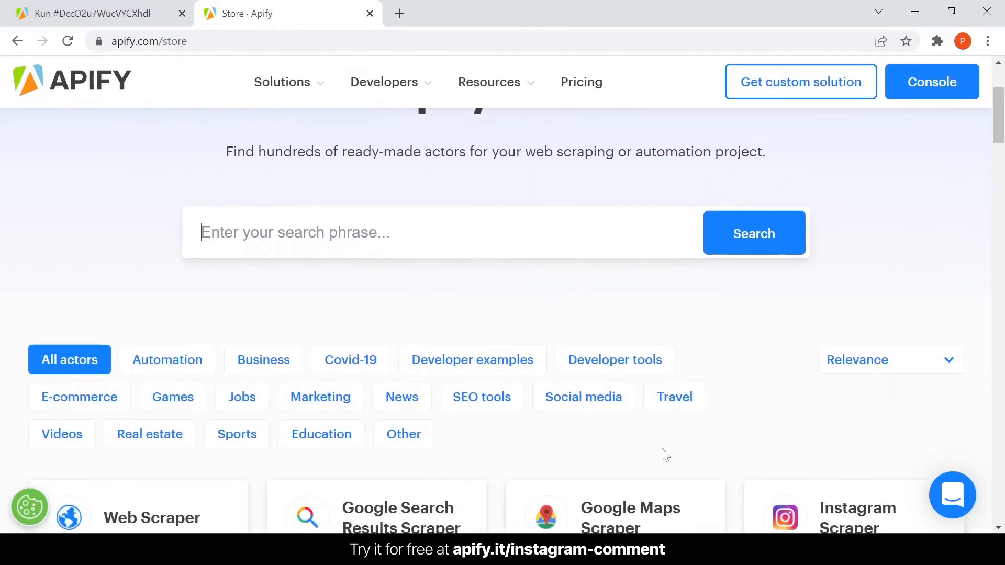
scroll("down", 3)
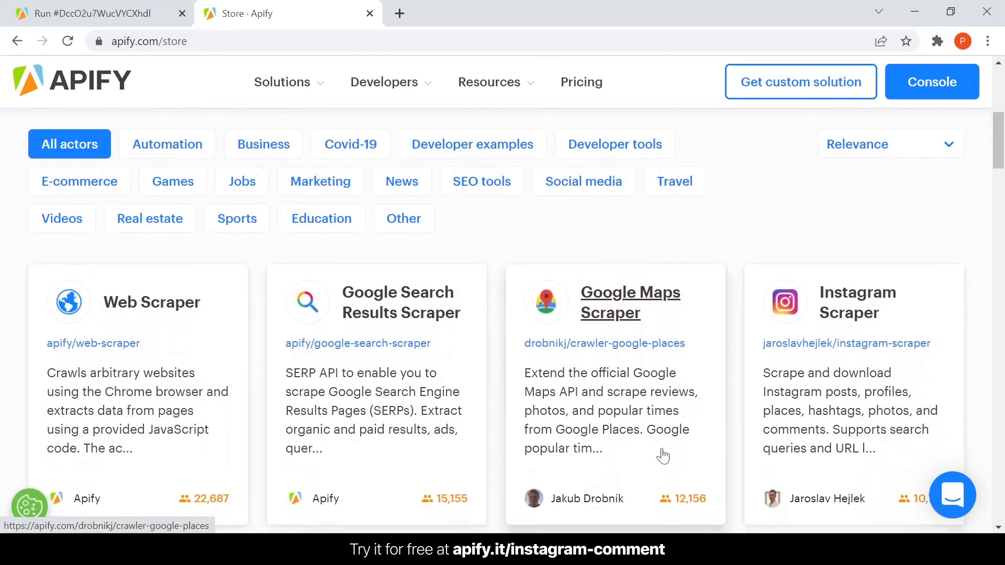
scroll("down", 3)
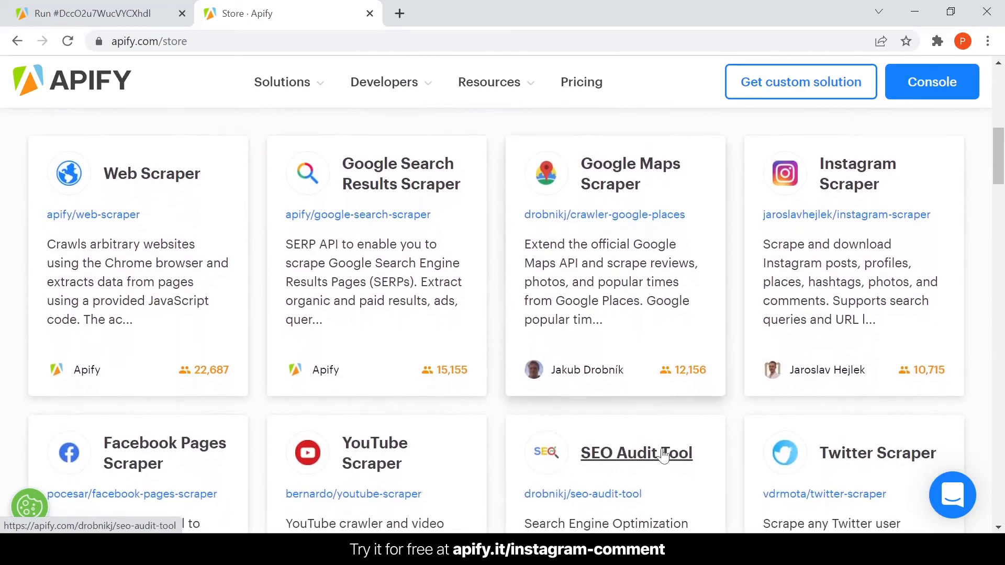
scroll("down", 3)
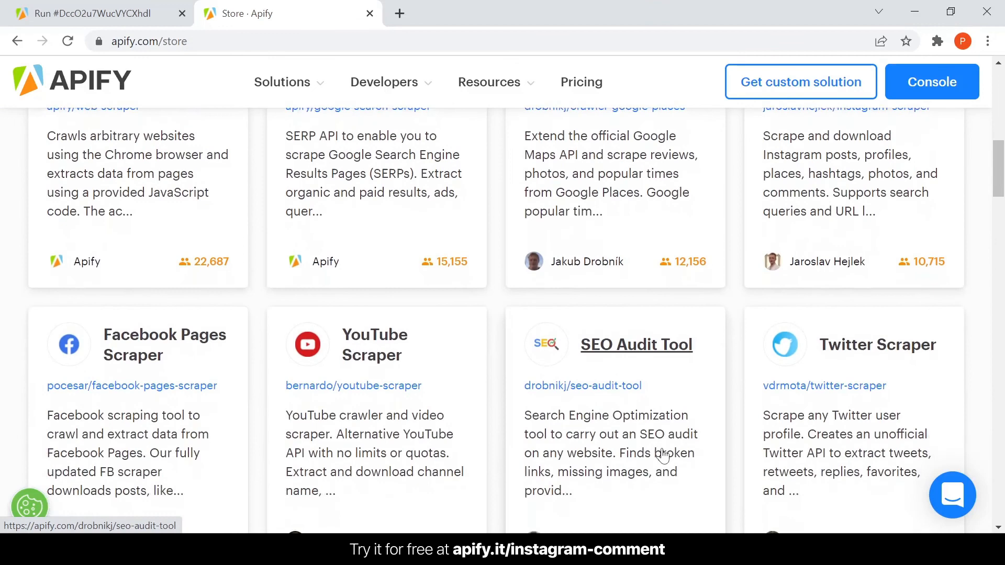
scroll("down", 3)
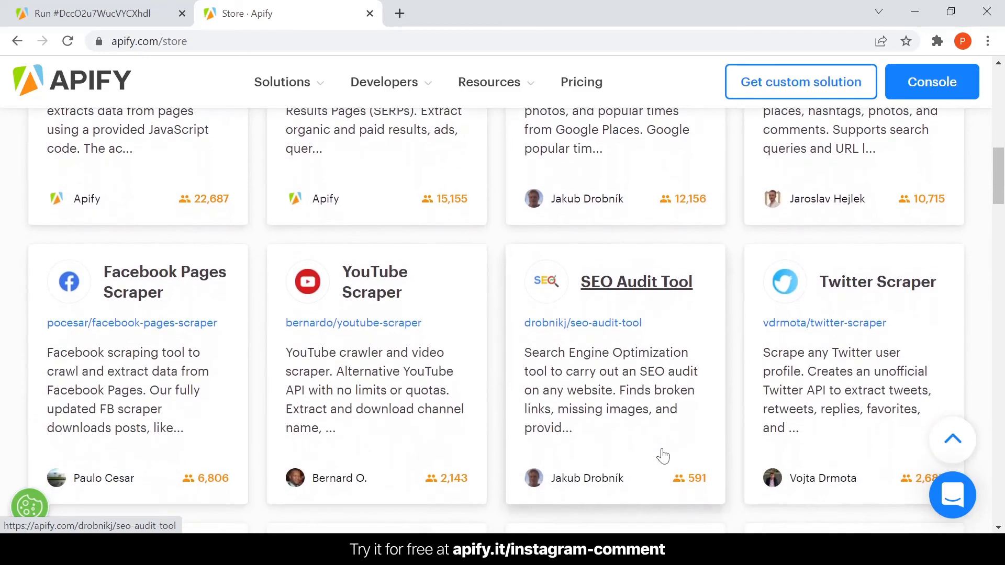
scroll("down", 3)
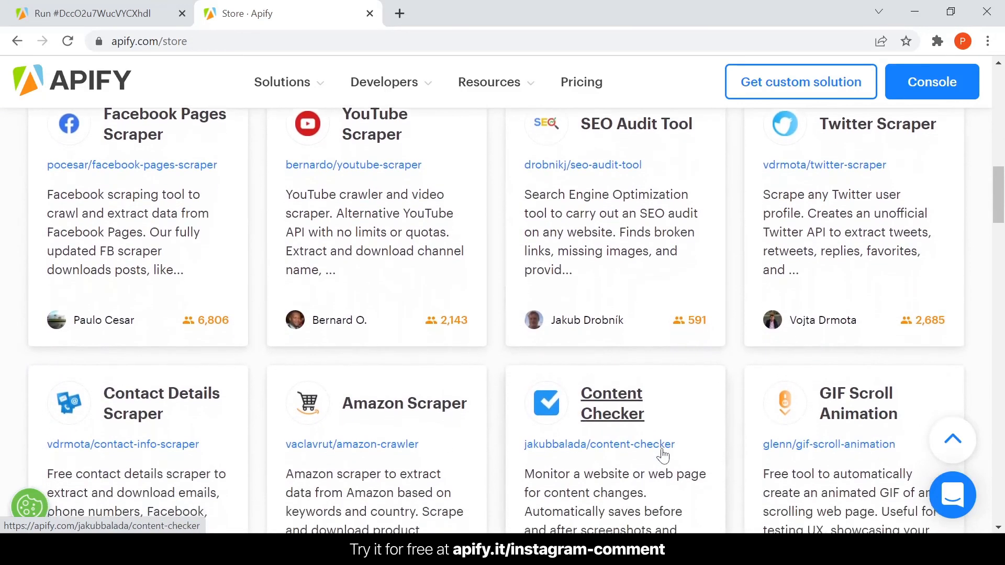
scroll("down", 3)
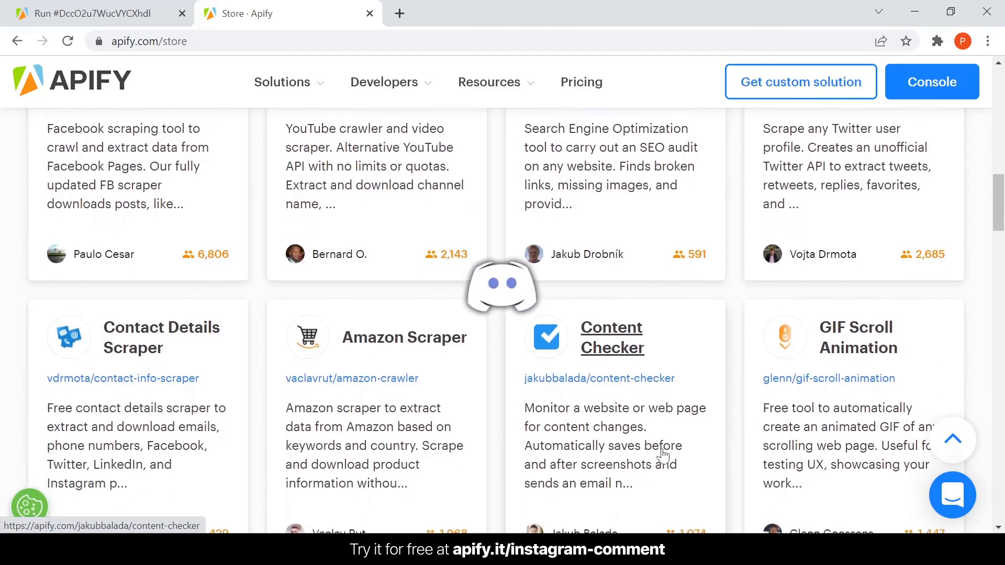
scroll("down", 3)
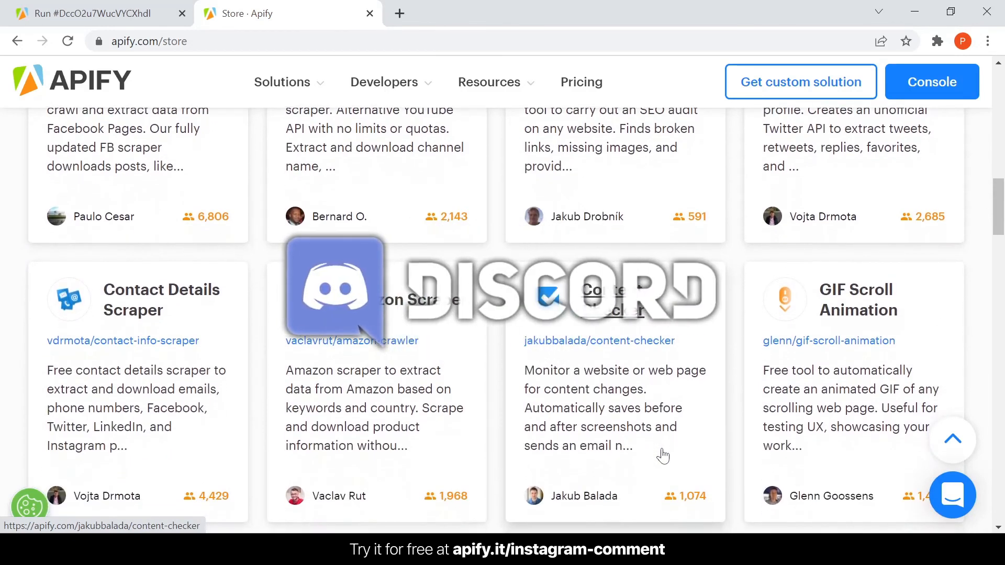